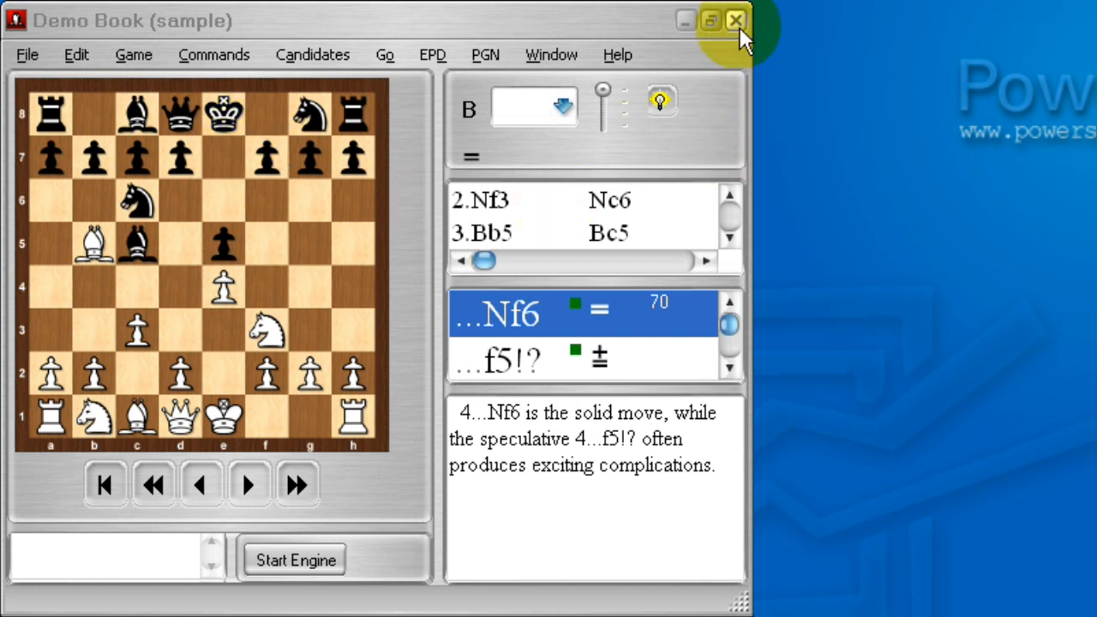
# - Close the demo book and start a new ebook, selecting the default name to replace with 'French'
pyautogui.click(735, 21)
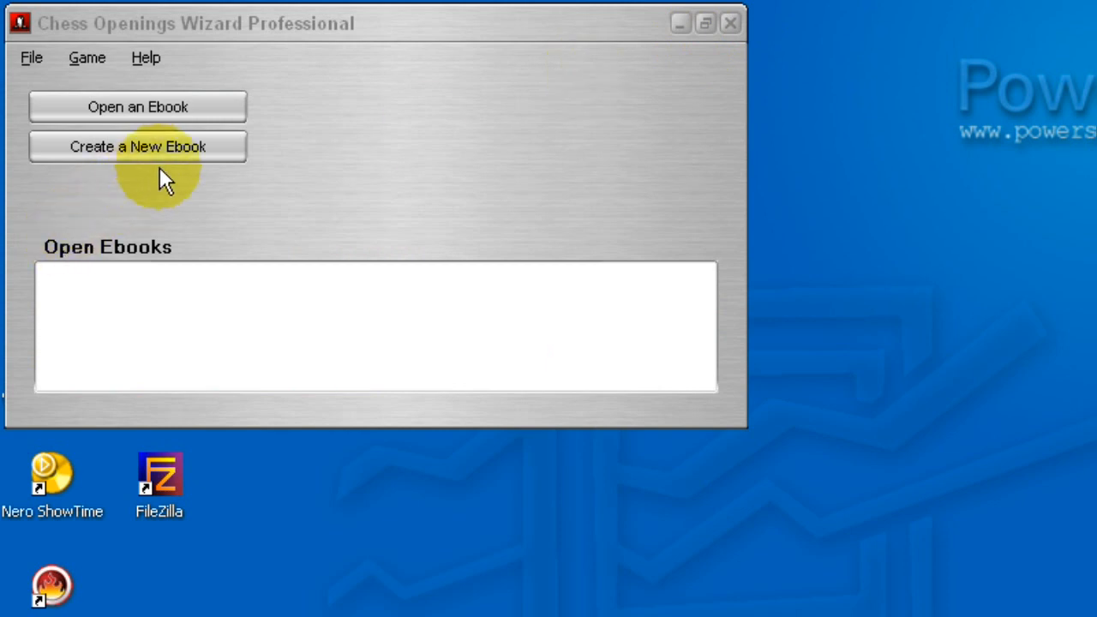
pyautogui.click(137, 148)
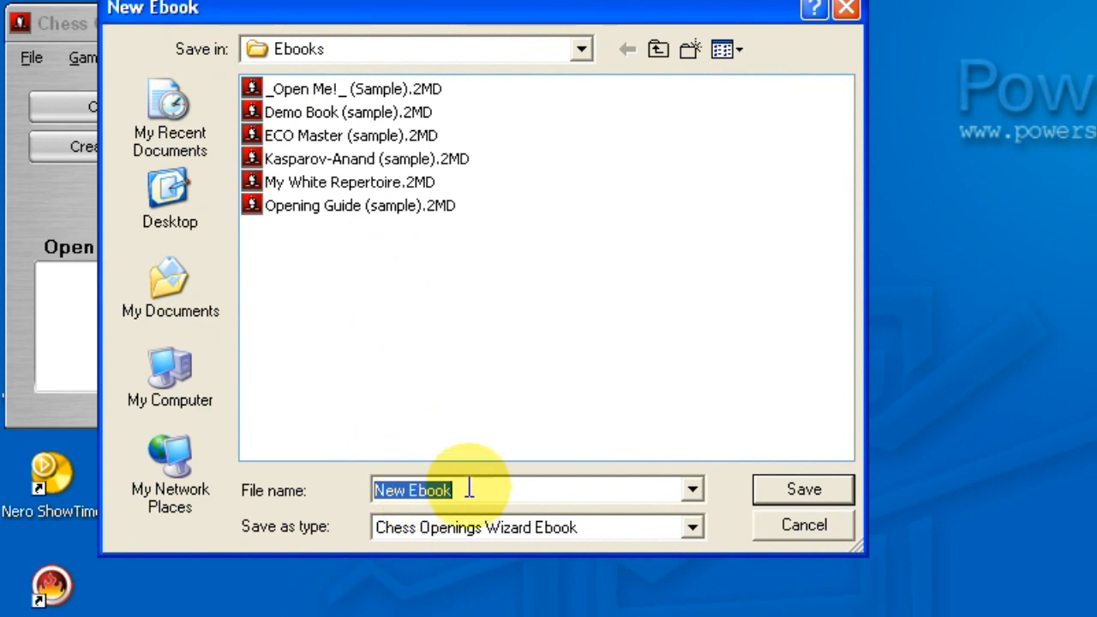
pyautogui.click(802, 524)
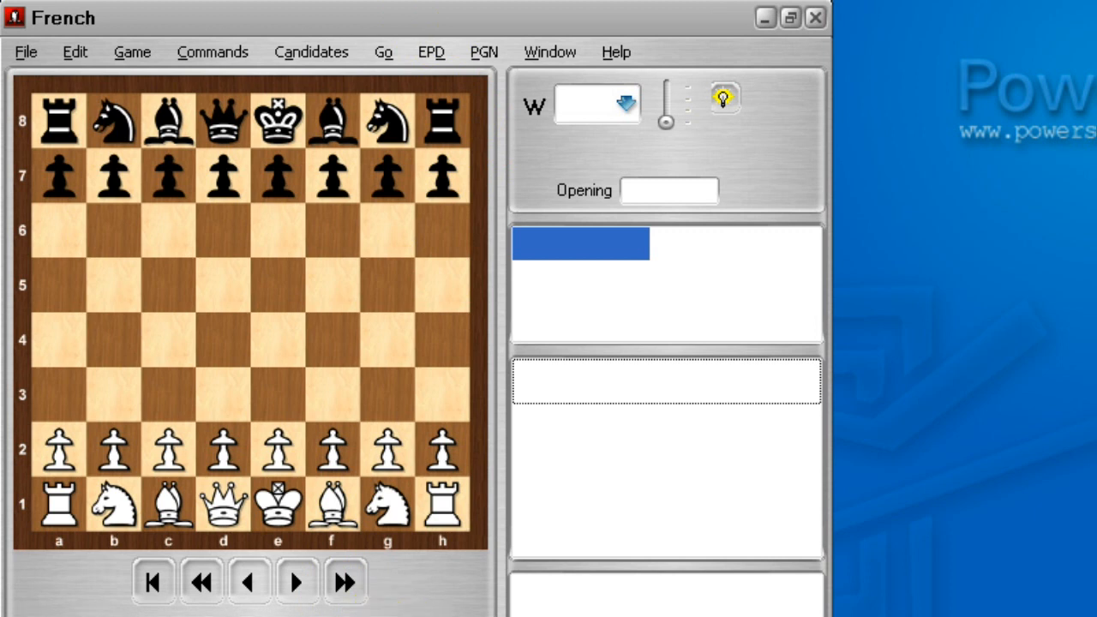
pyautogui.moveTo(574, 582)
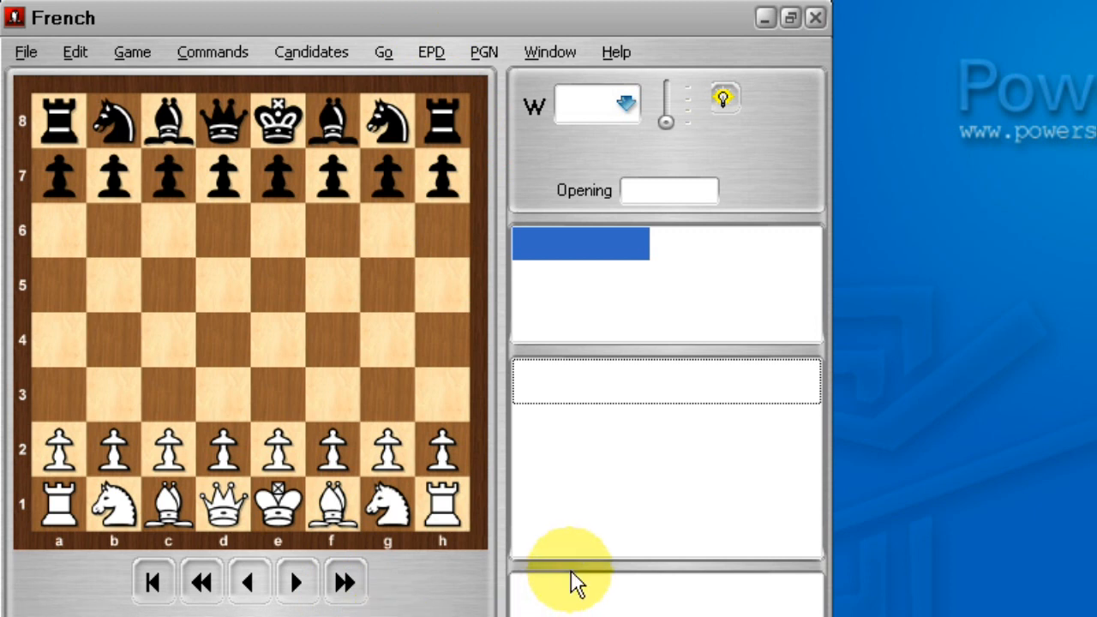
pyautogui.moveTo(580, 600)
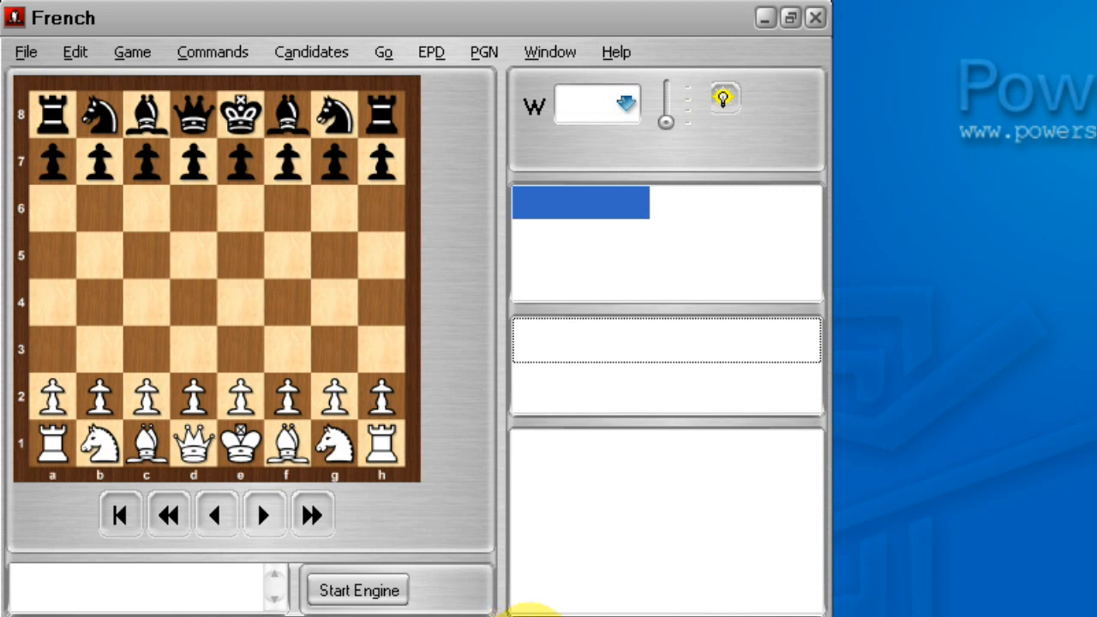
pyautogui.click(212, 51)
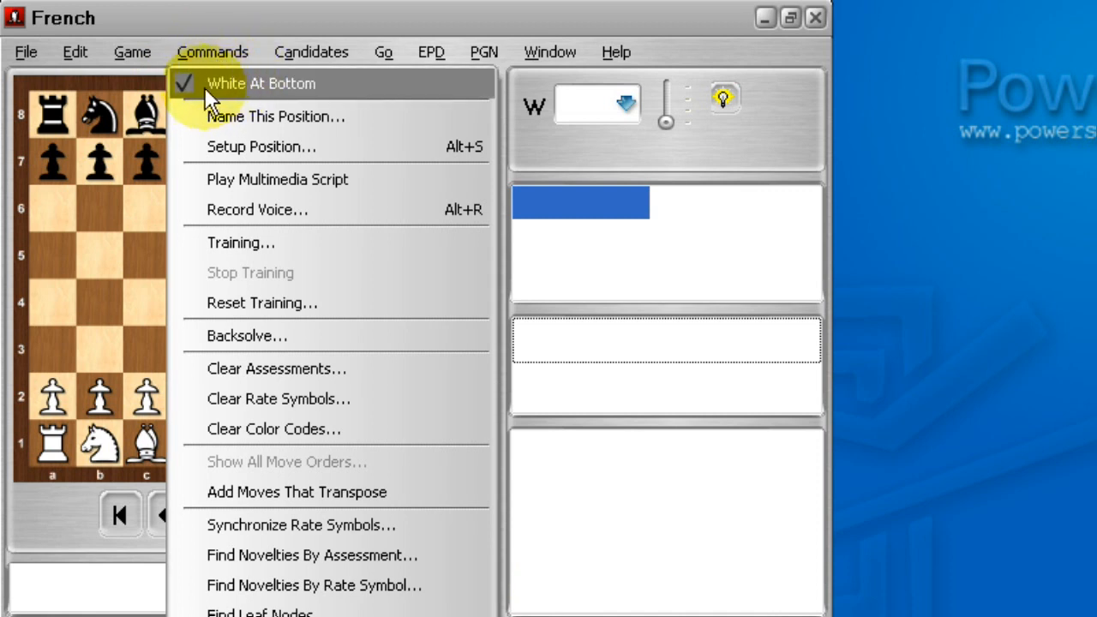
# - Use the Commands menu to turn off White At Bottom so Black is shown at the bottom
pyautogui.click(260, 82)
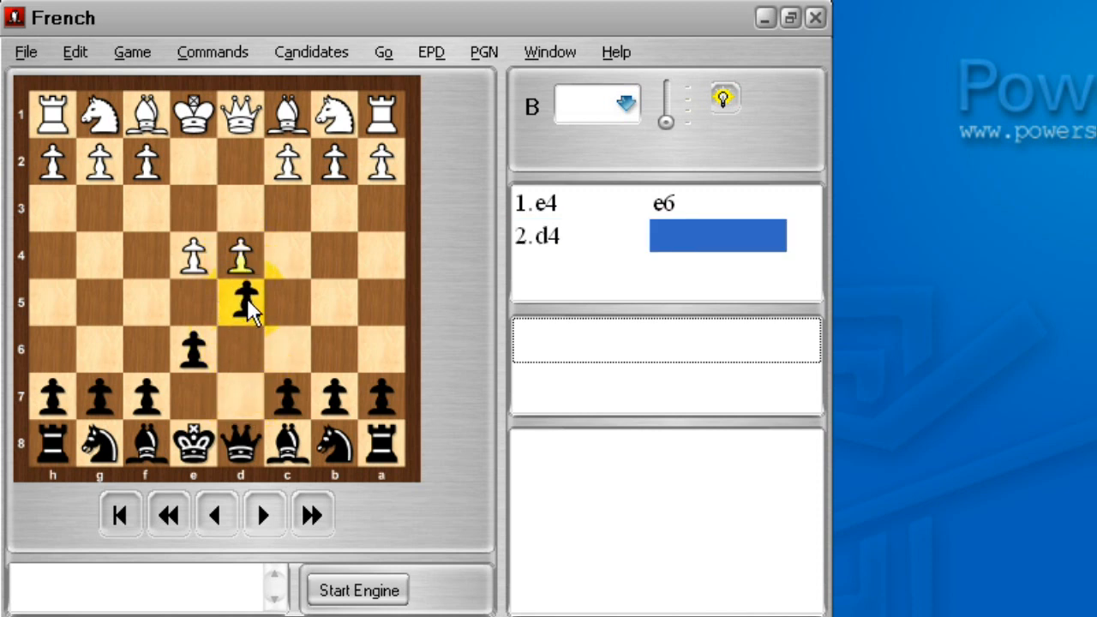
# - Play 2...d5, record 3.Nc3 as White's first candidate and step back to the position after 2...d5
pyautogui.click(241, 302)
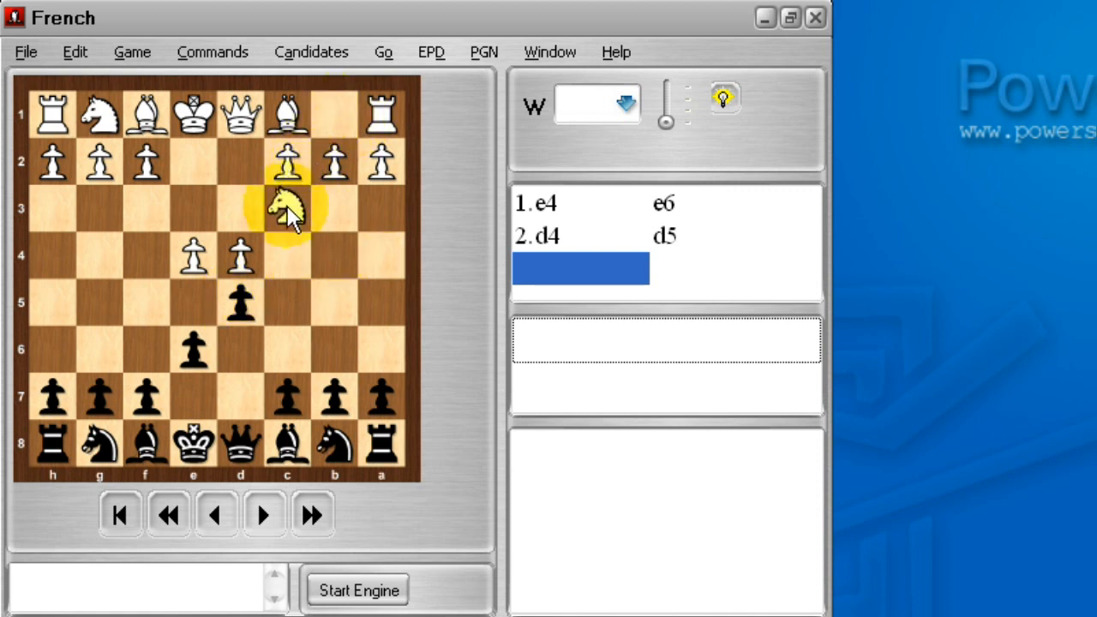
pyautogui.click(288, 209)
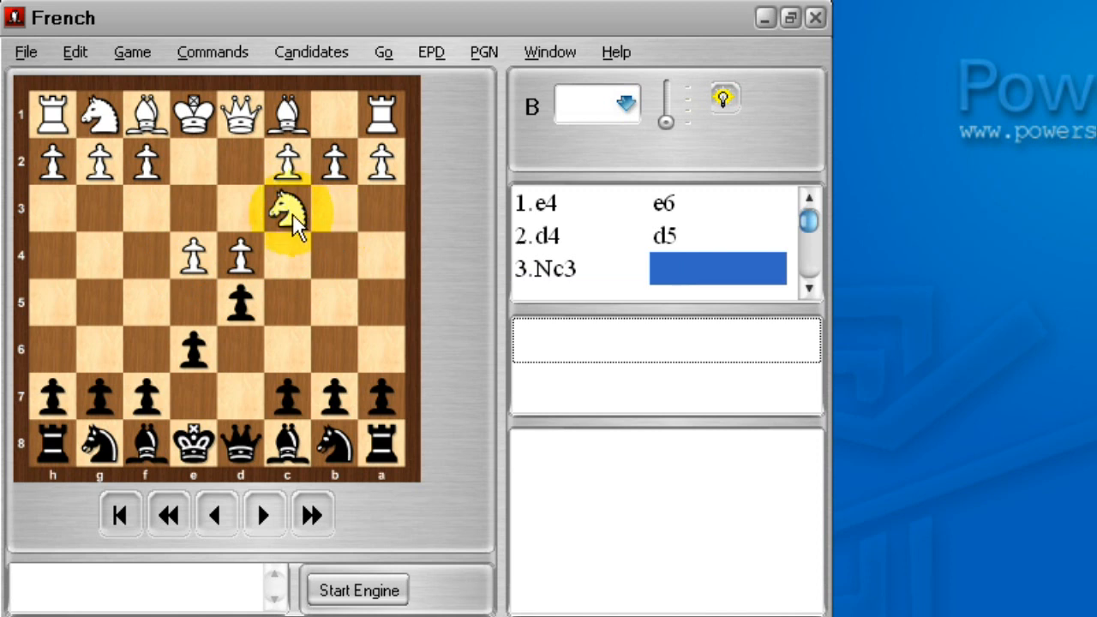
pyautogui.click(216, 515)
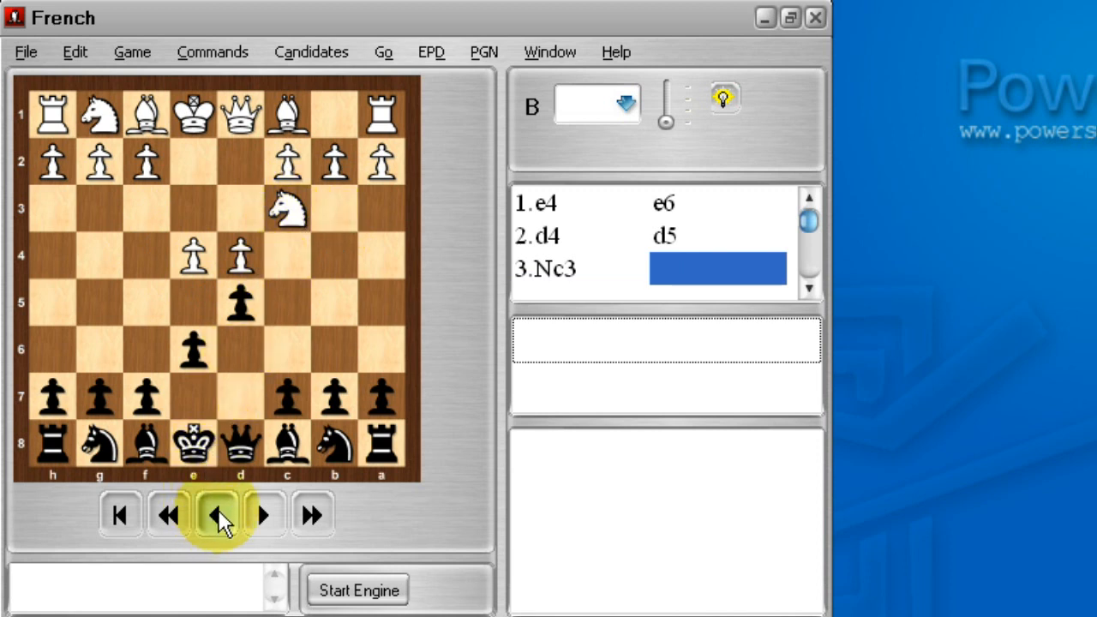
pyautogui.click(216, 514)
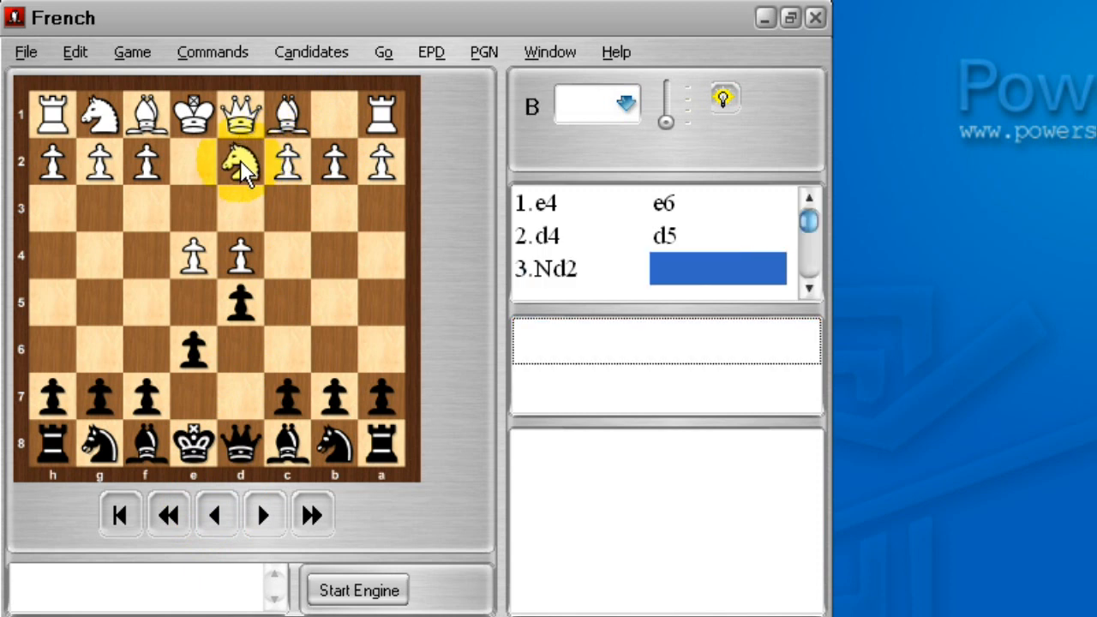
# - Record 3.Nd2, 3.e5 and 3.exd5 as further White candidates, returning to the 2...d5 position between each
pyautogui.click(216, 514)
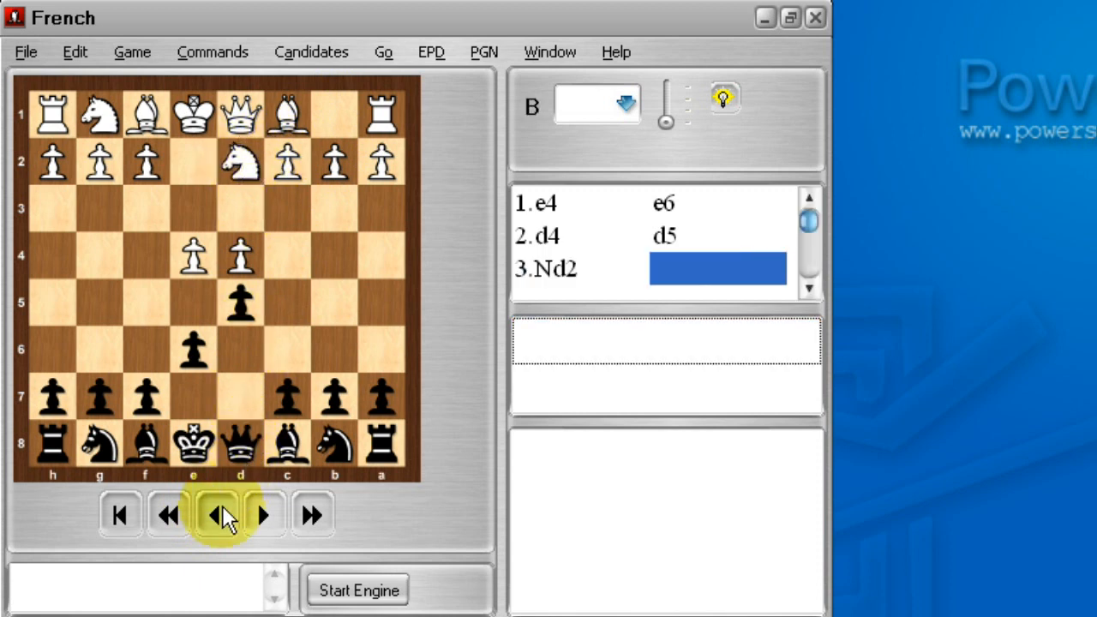
pyautogui.click(216, 514)
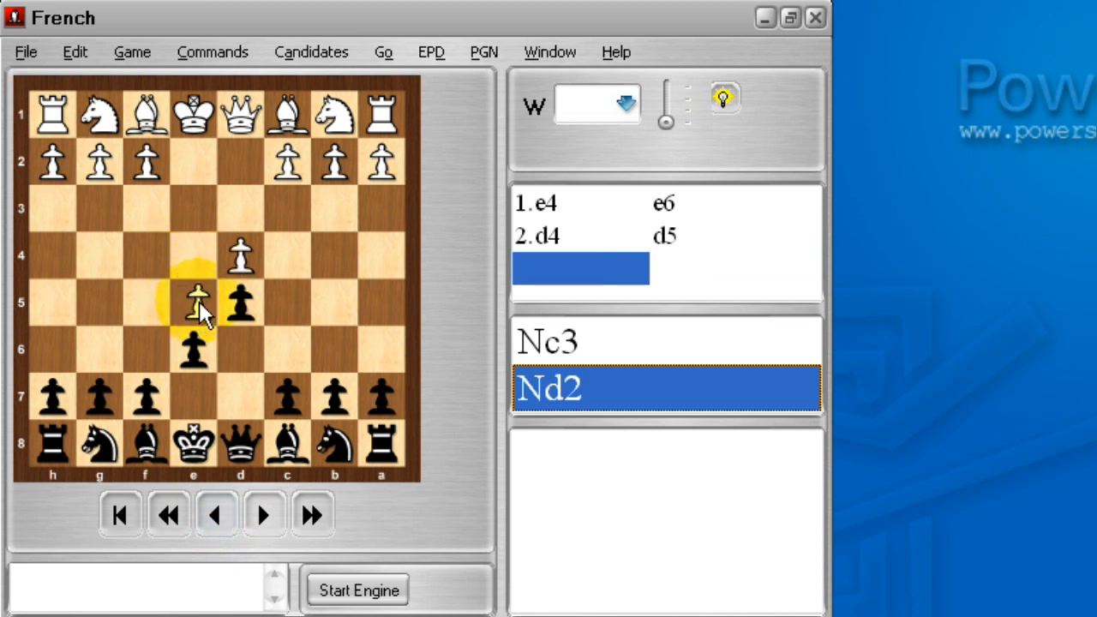
pyautogui.click(216, 514)
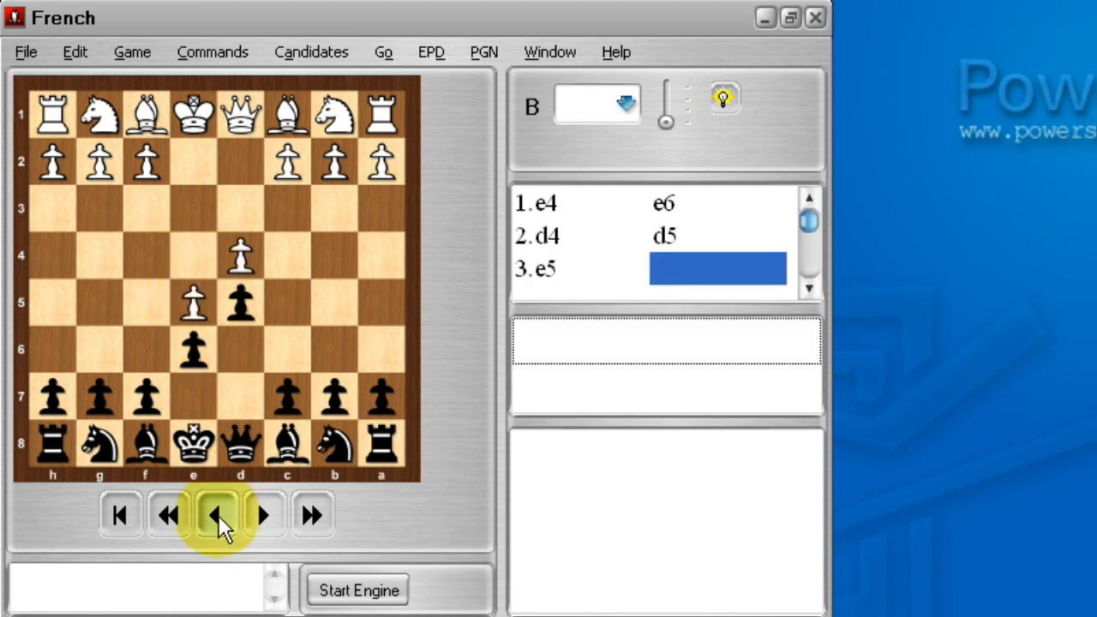
pyautogui.click(216, 514)
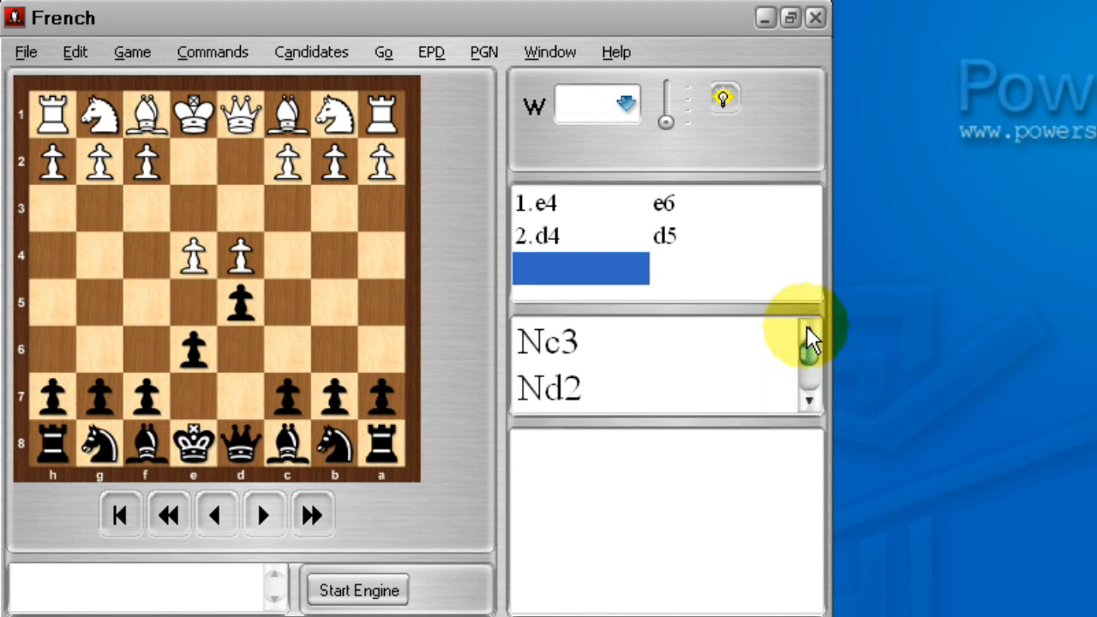
pyautogui.click(264, 514)
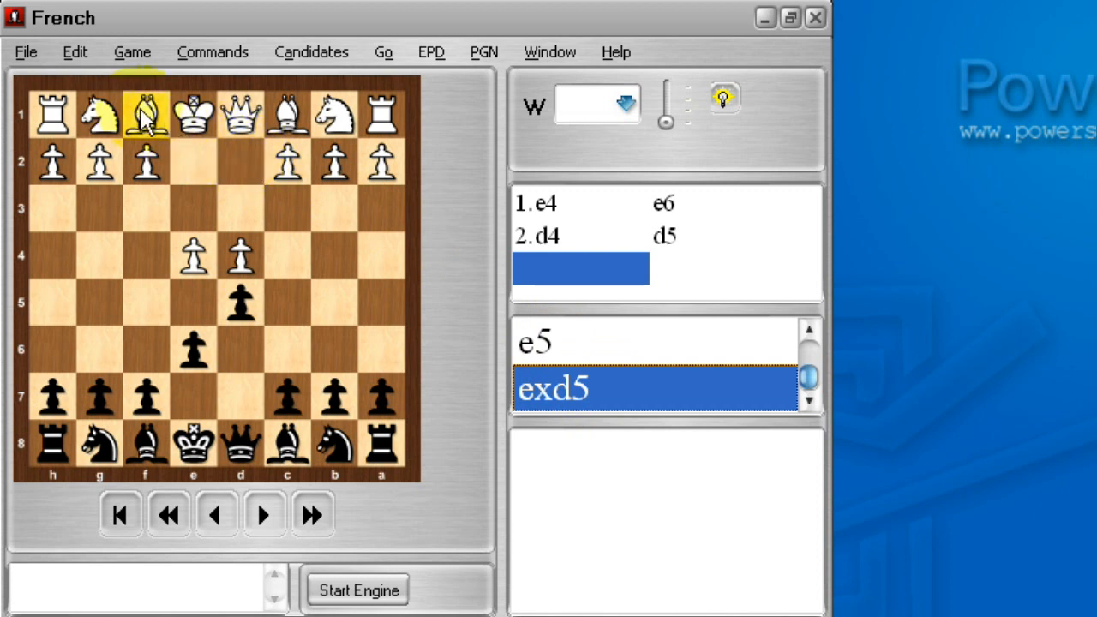
# - Add 3.Bd3 as a fifth candidate, step back and annotate it as dubious with ?!
pyautogui.moveTo(145, 113); pyautogui.dragTo(240, 206)
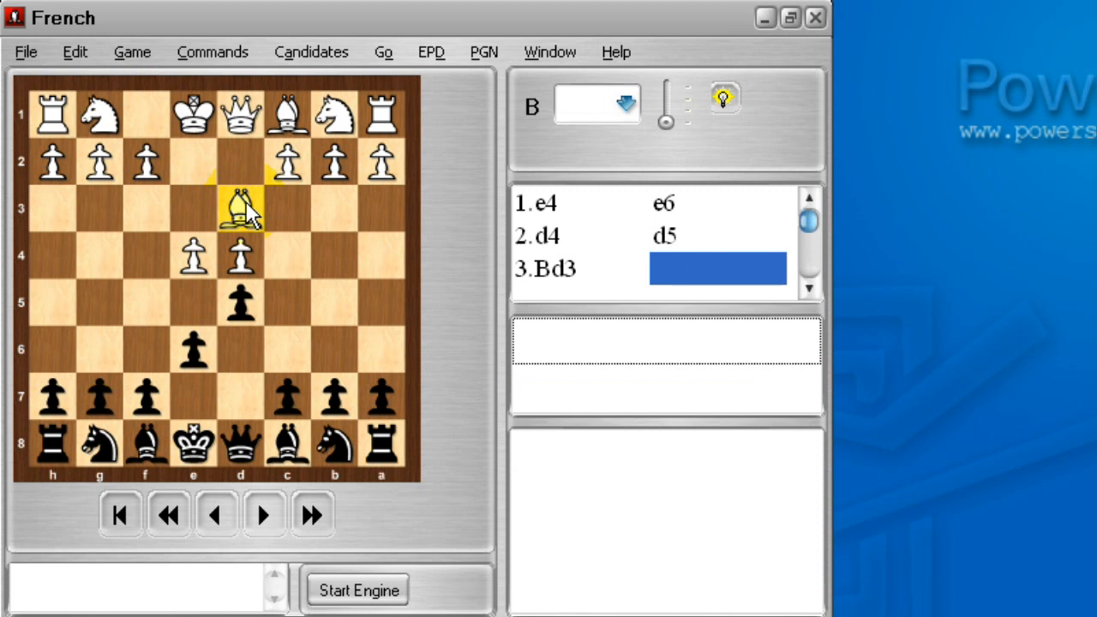
pyautogui.click(216, 514)
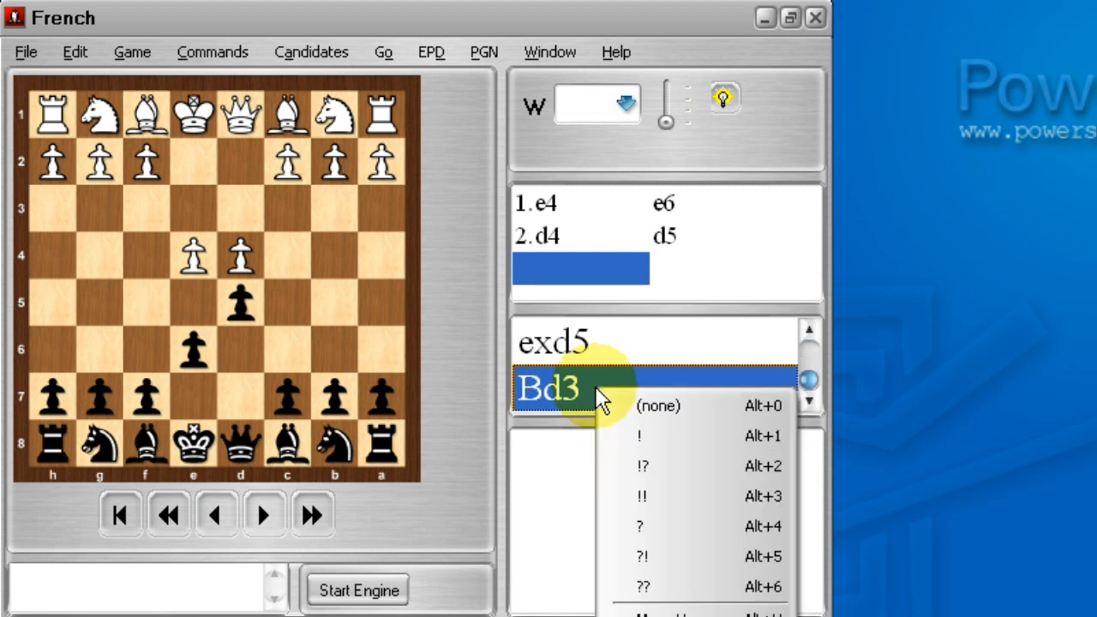
pyautogui.moveTo(660, 555)
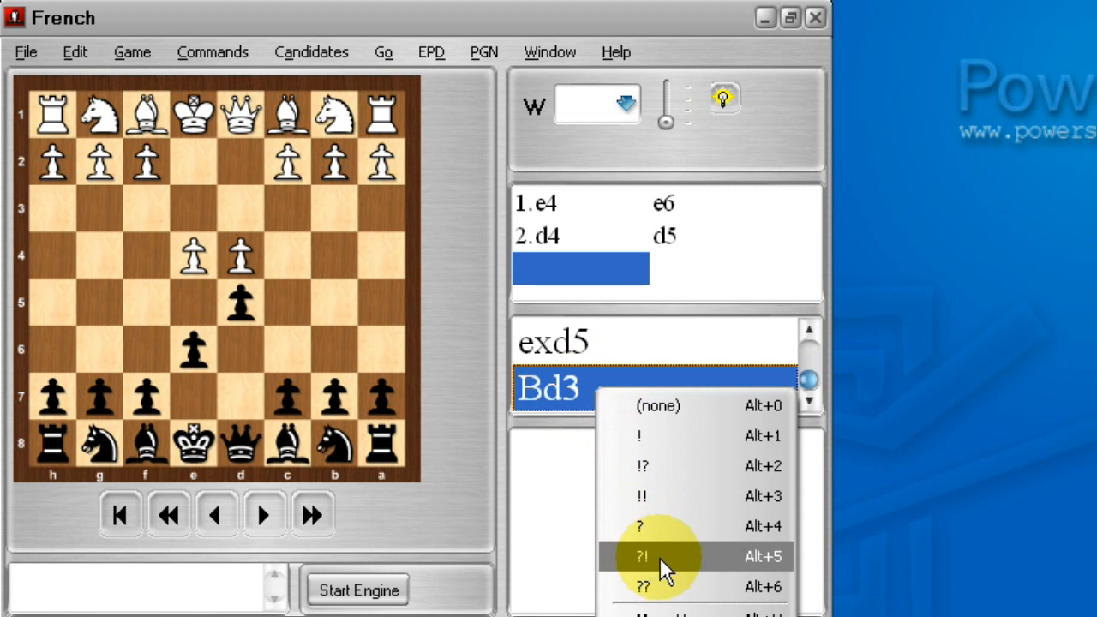
pyautogui.click(645, 556)
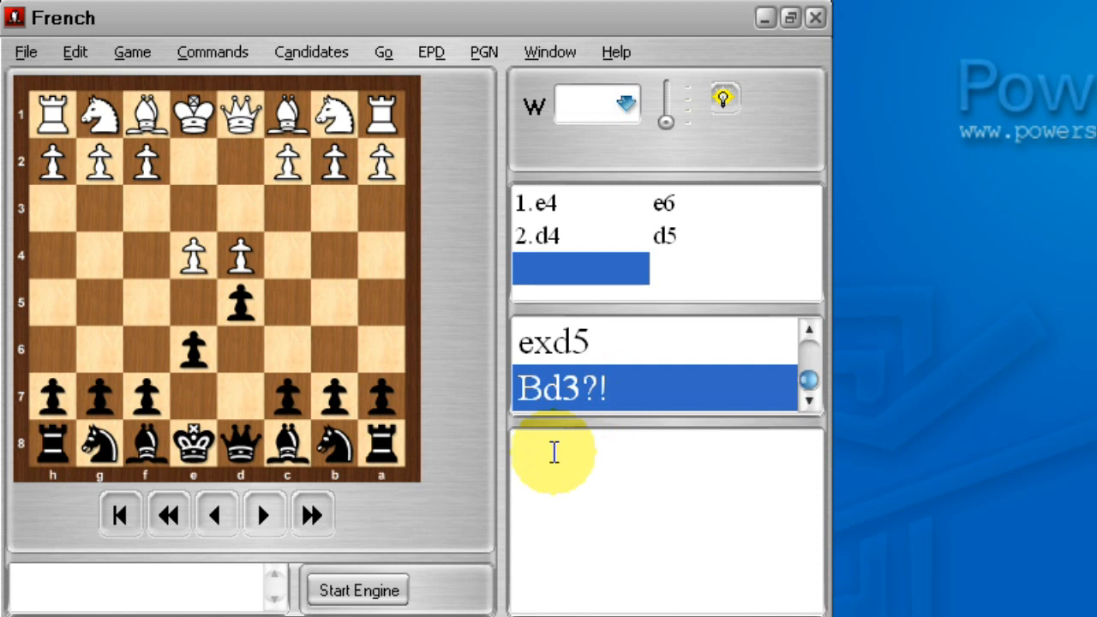
# - Enter the comment 'My secret French preparation.' for Bd3?!
pyautogui.write('My se')
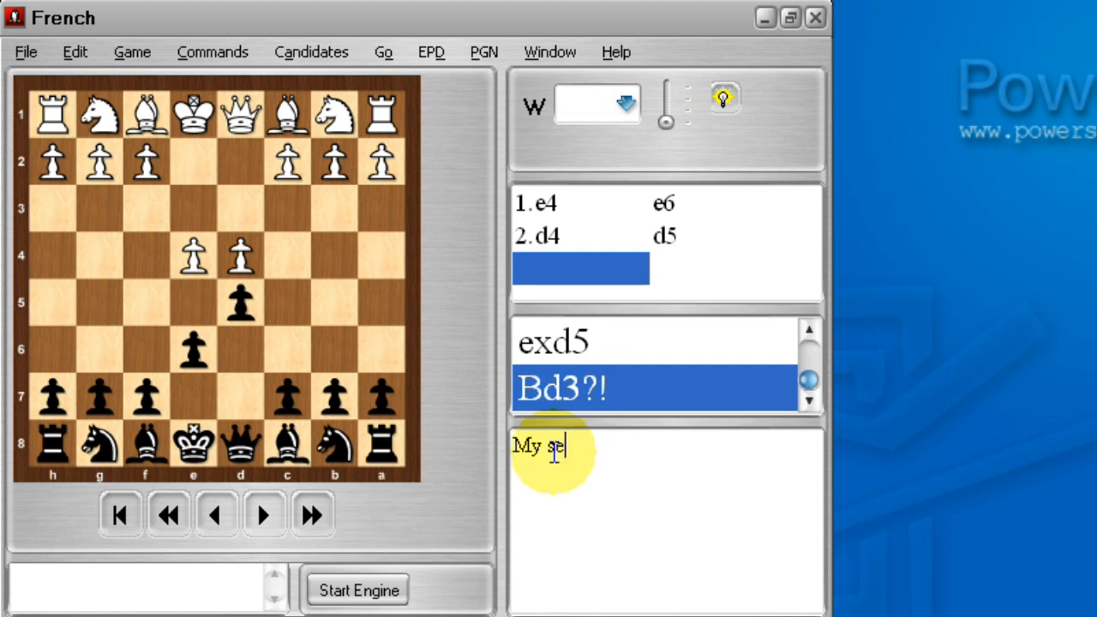
pyautogui.write('cret')
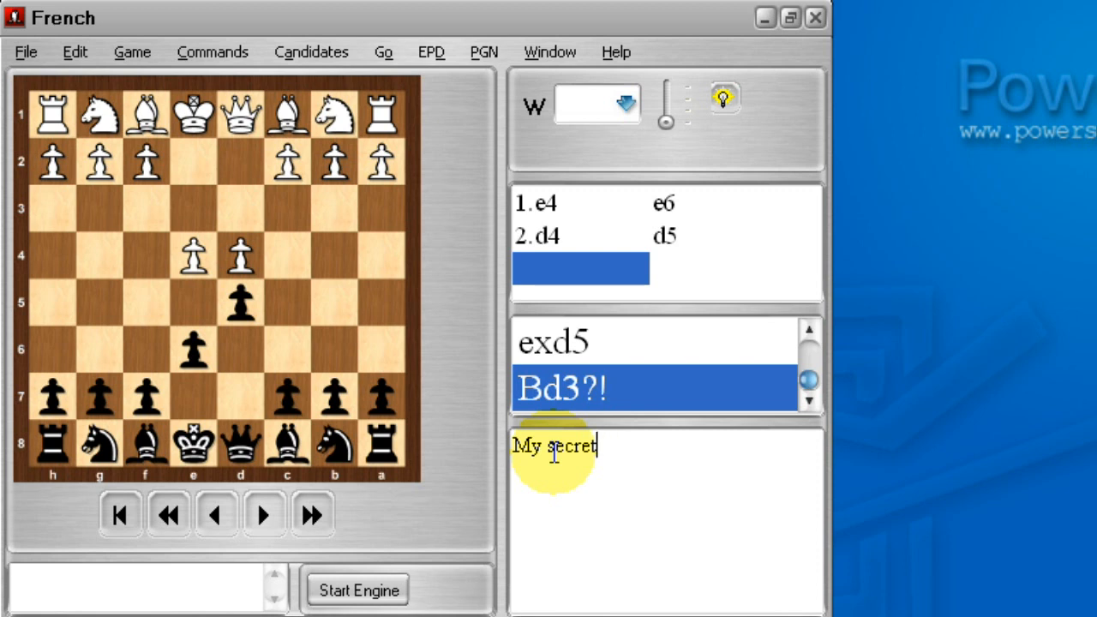
pyautogui.write('French prepa')
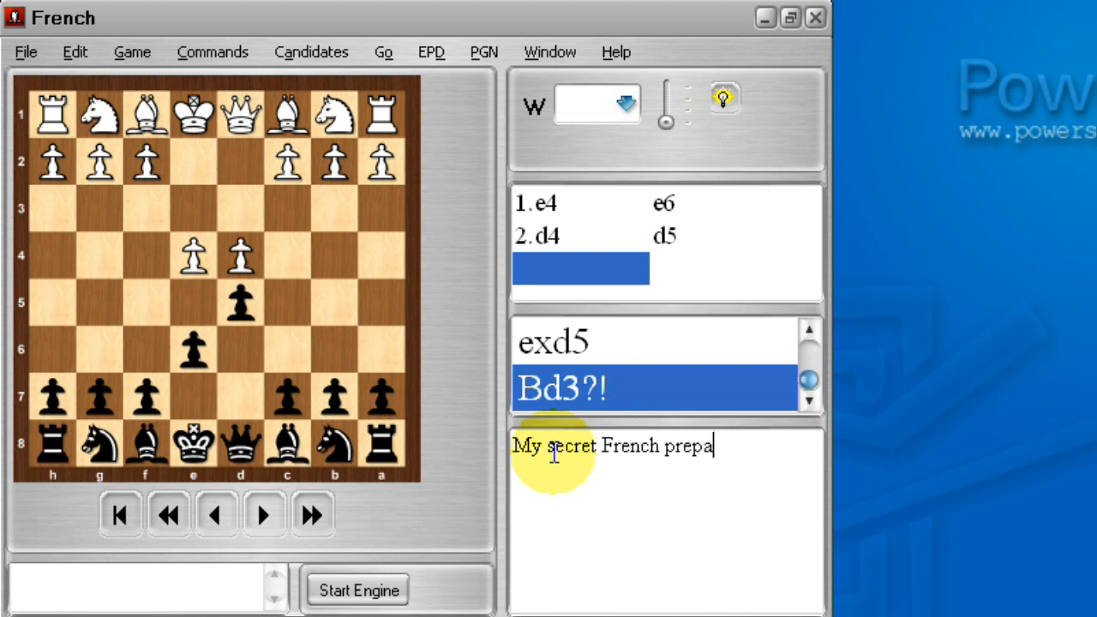
pyautogui.write('ration.')
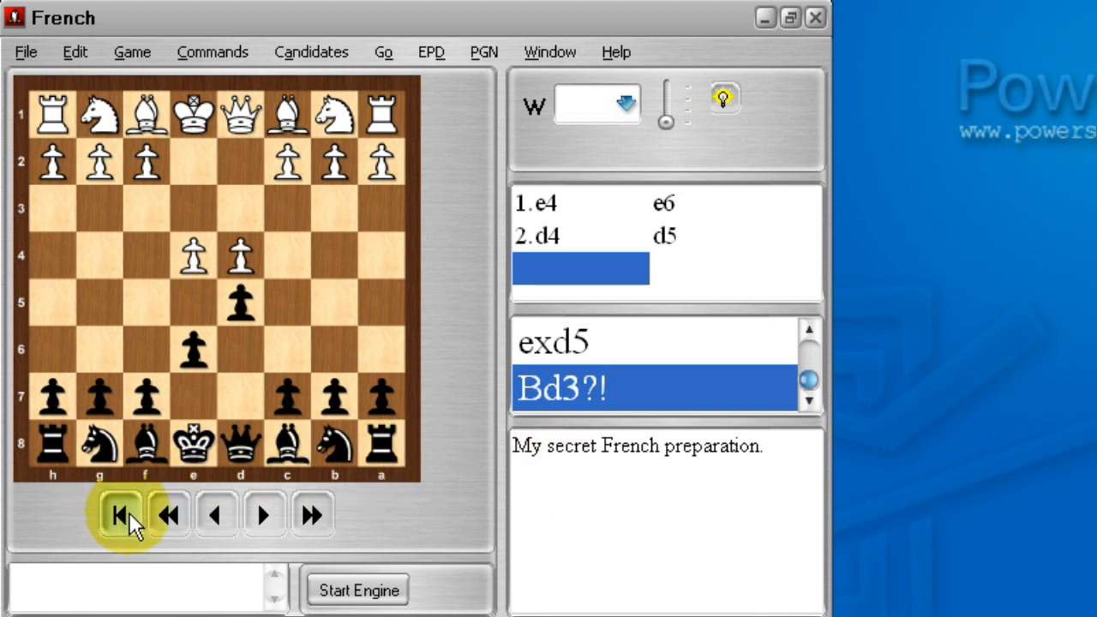
# - From the start, record 1.d4 d5 2.e4 dxe4, take back dxe4 and pick up Black's e7 pawn
pyautogui.click(122, 515)
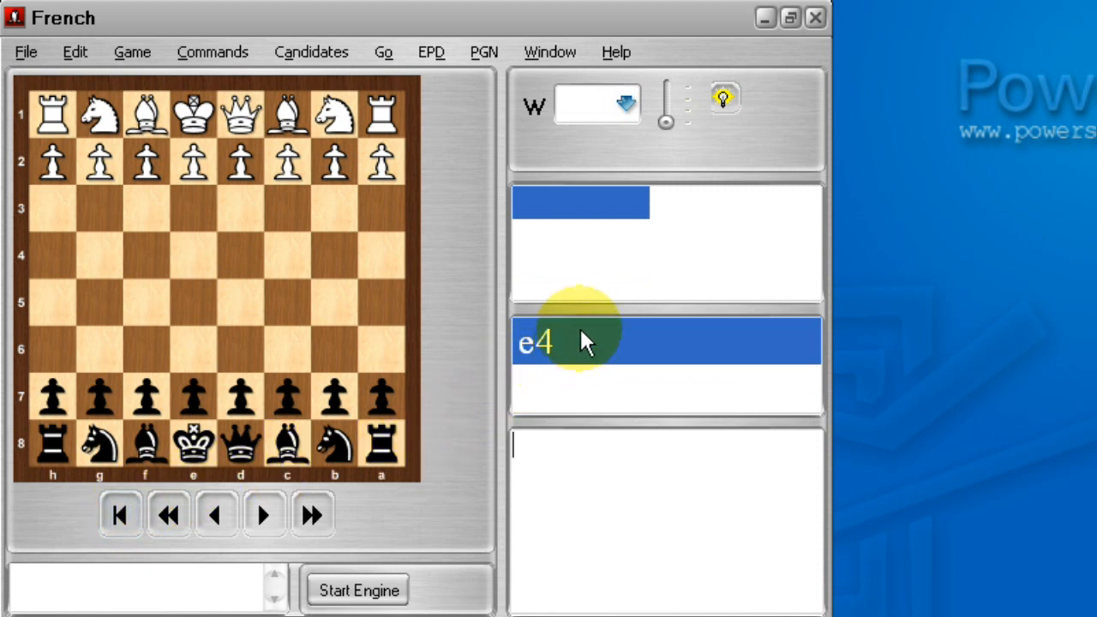
pyautogui.moveTo(569, 355)
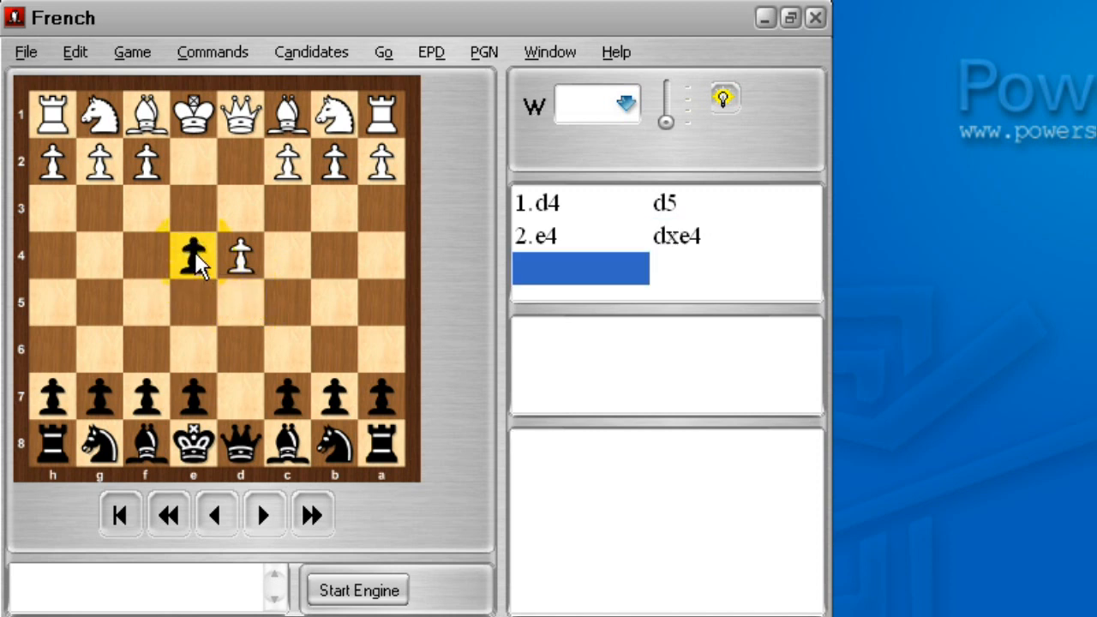
pyautogui.click(216, 514)
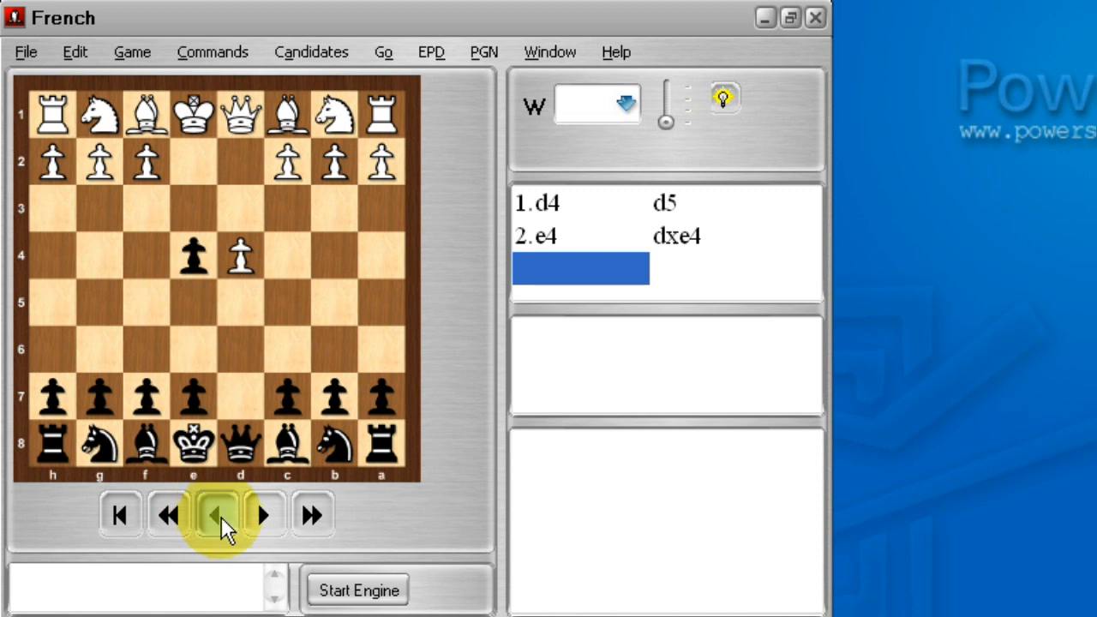
pyautogui.click(216, 514)
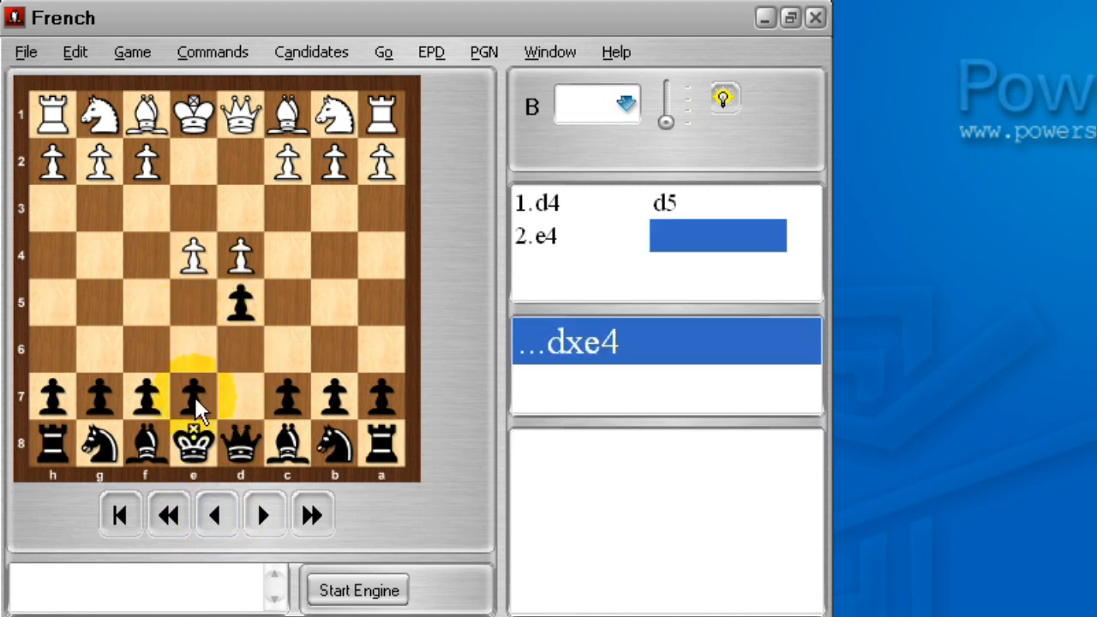
pyautogui.click(192, 351)
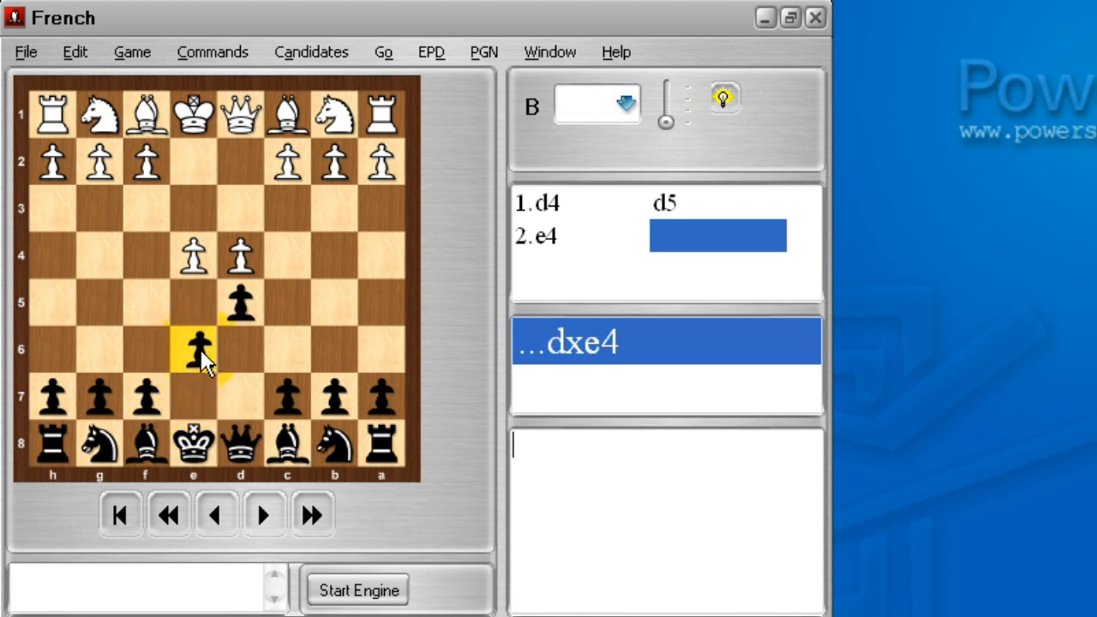
# - Play 2...e6 to transpose into the stored French position and select the recalled preparation comment
pyautogui.click(262, 514)
pyautogui.write('My secret French preparation.')
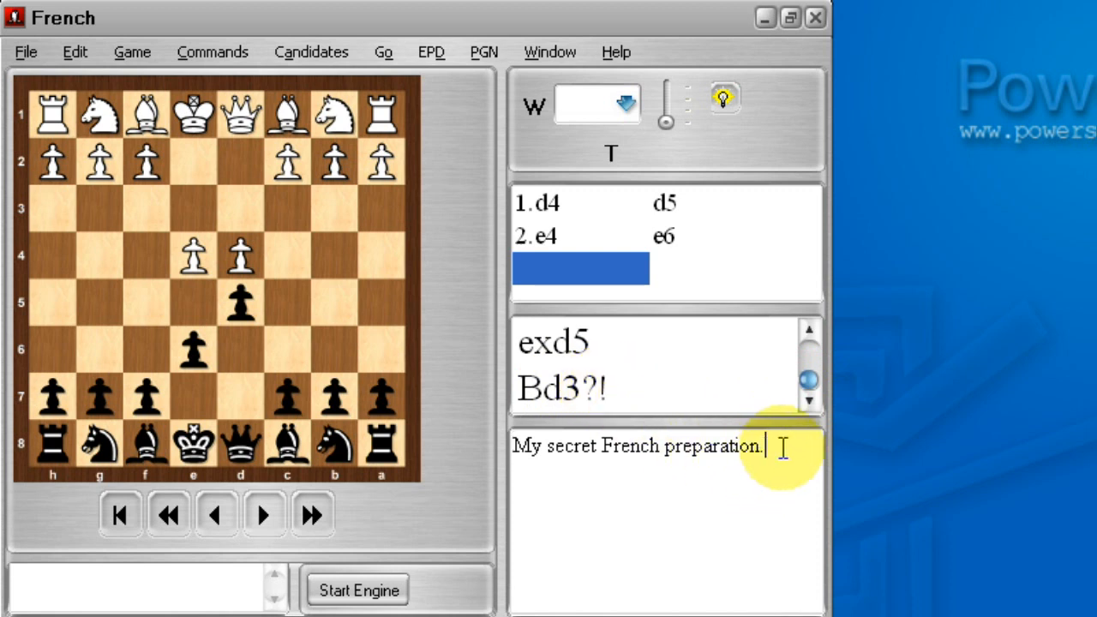
pyautogui.tripleClick(638, 446)
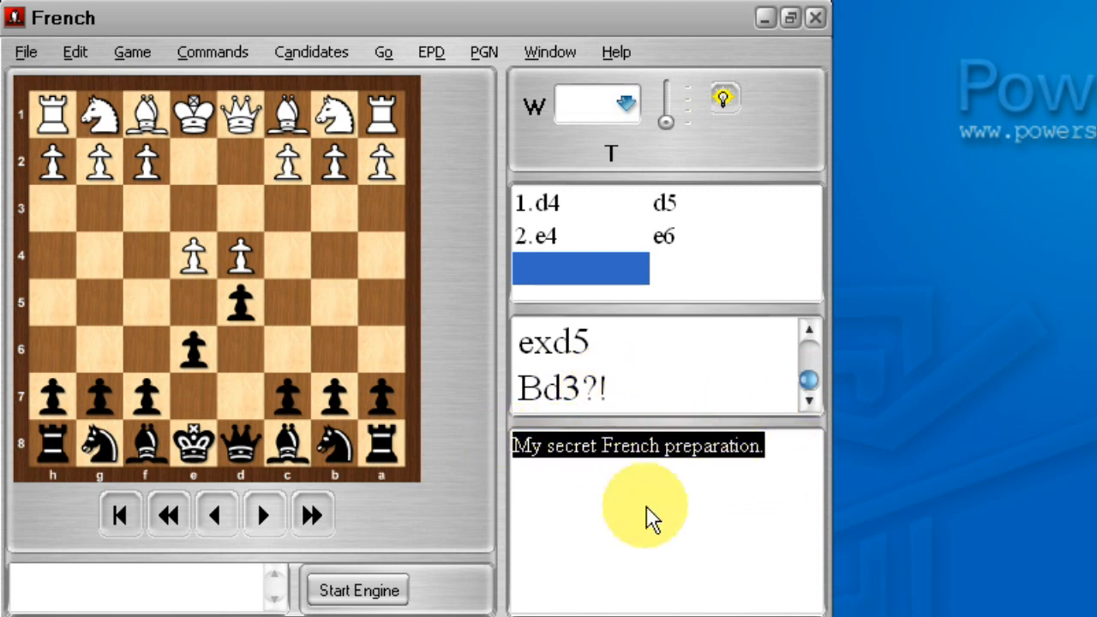
pyautogui.moveTo(620, 175)
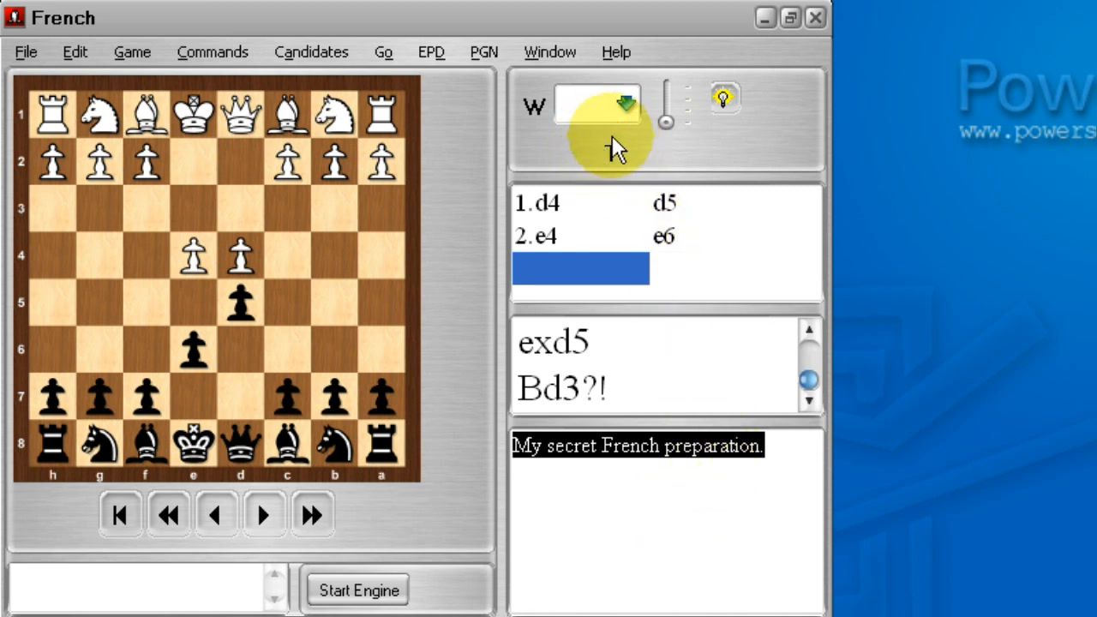
pyautogui.moveTo(631, 174)
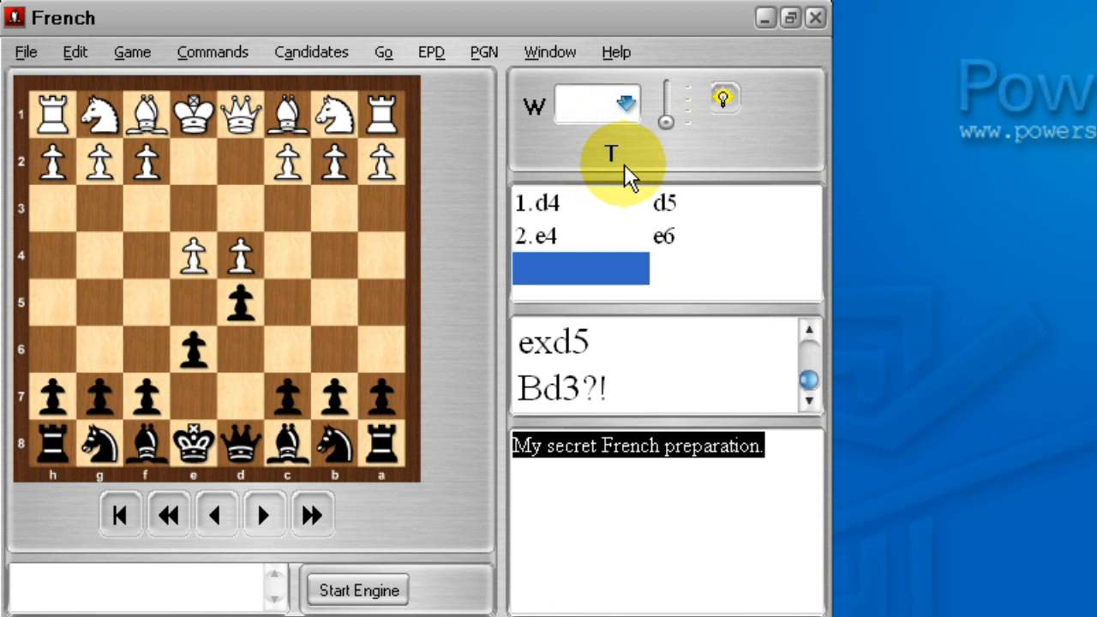